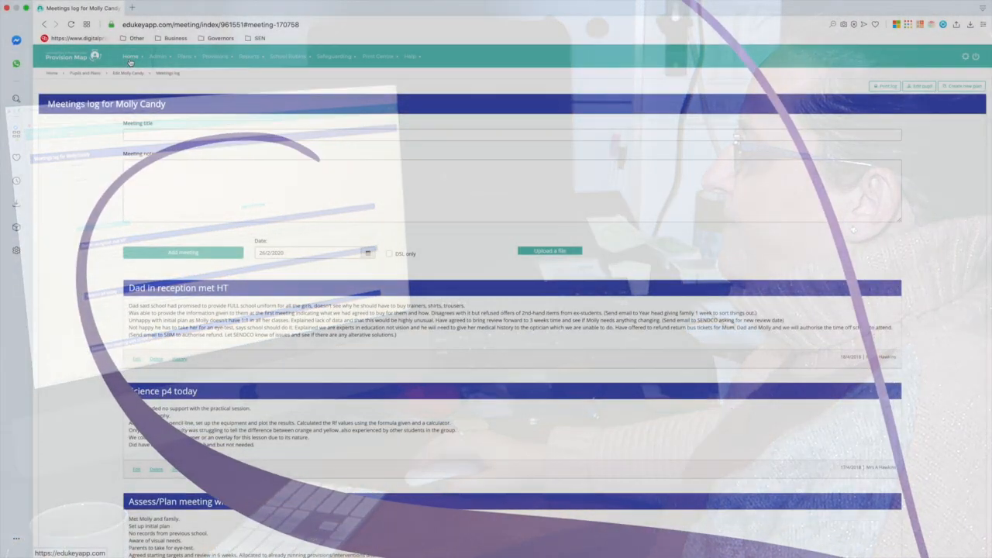
- Return to the home dashboard of pupil cards via the Provision Map logo
left_click(131, 56)
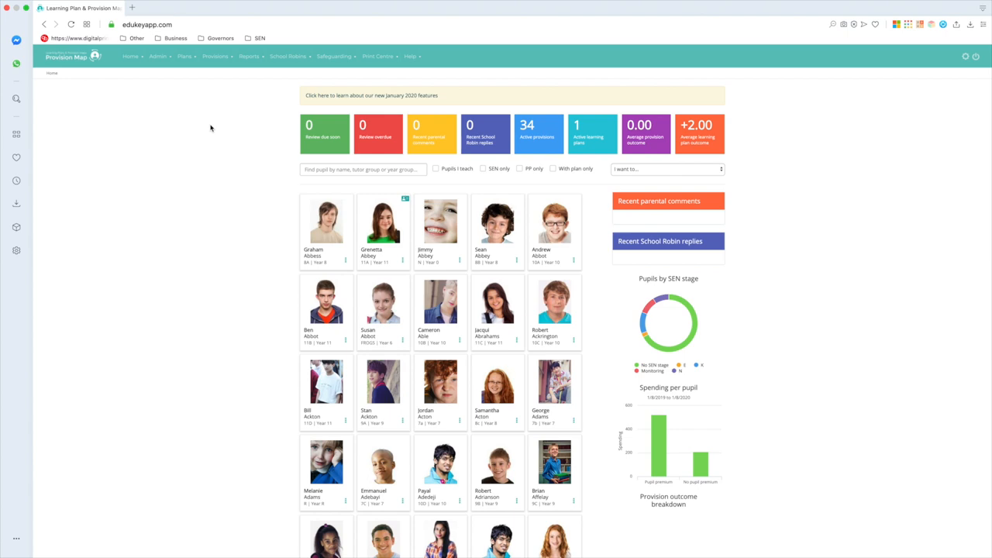
mouse_move(237, 146)
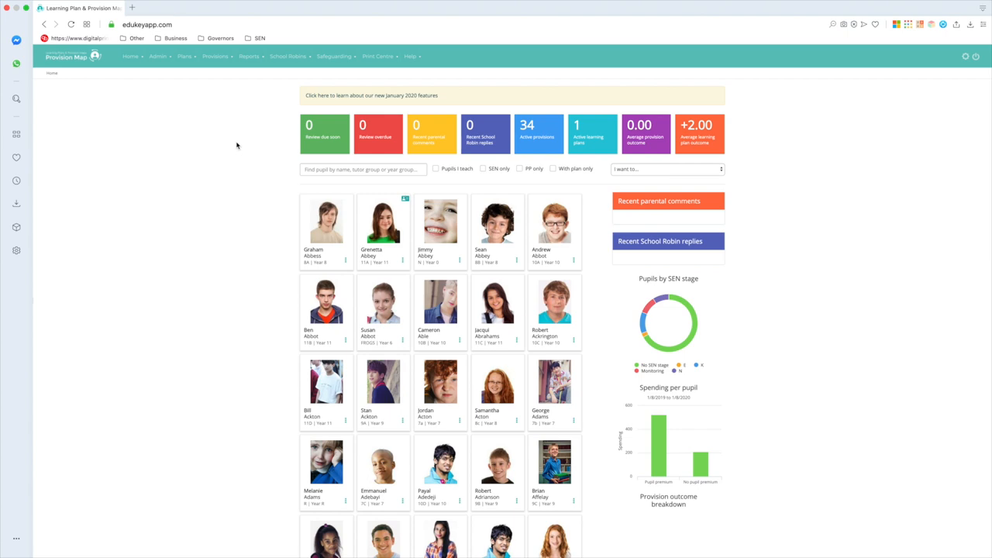